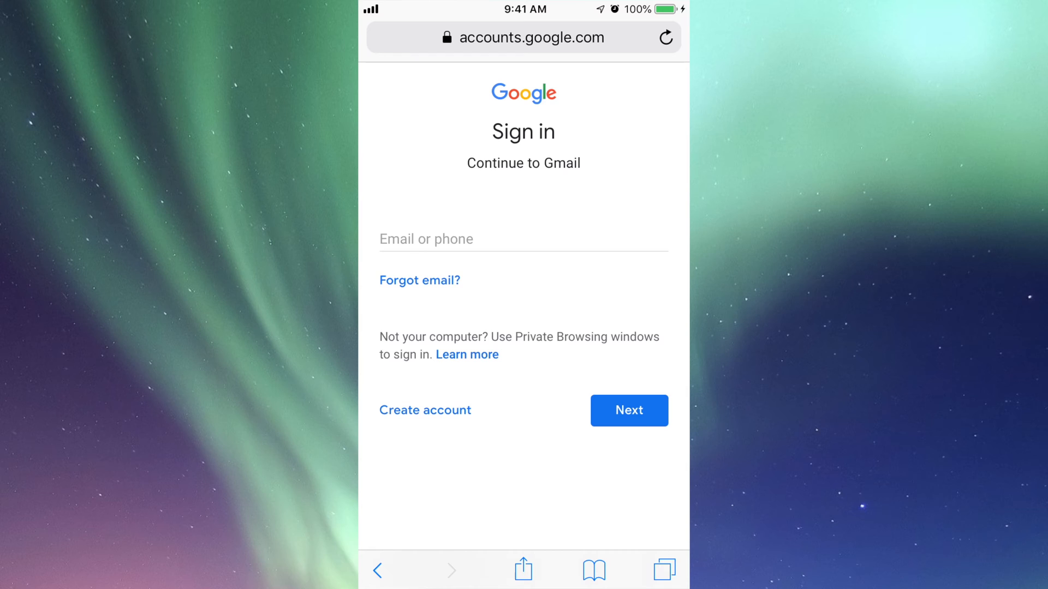
pyautogui.scroll(-3)
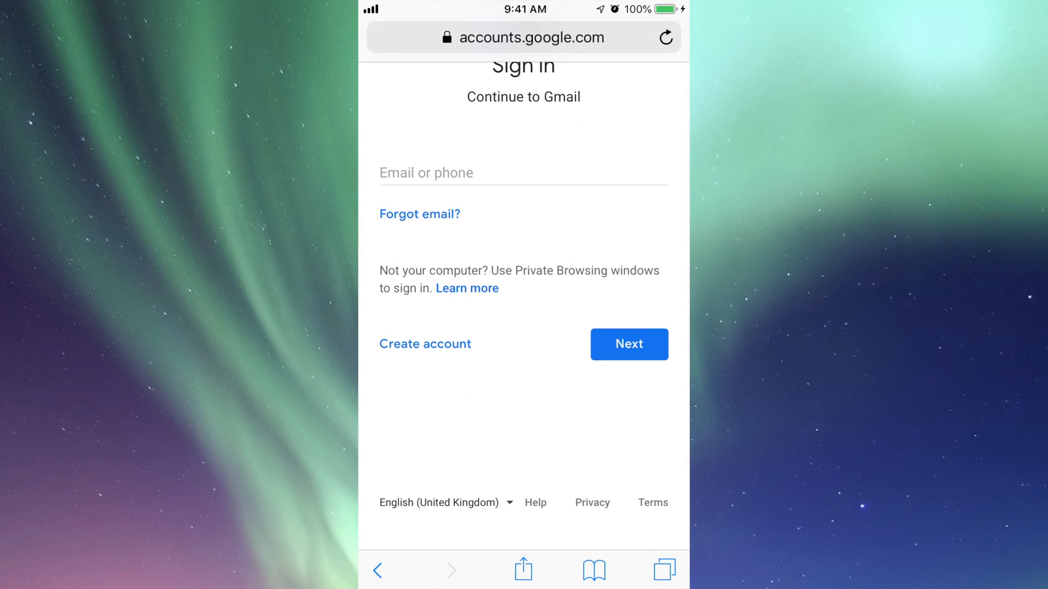
pyautogui.scroll(-3)
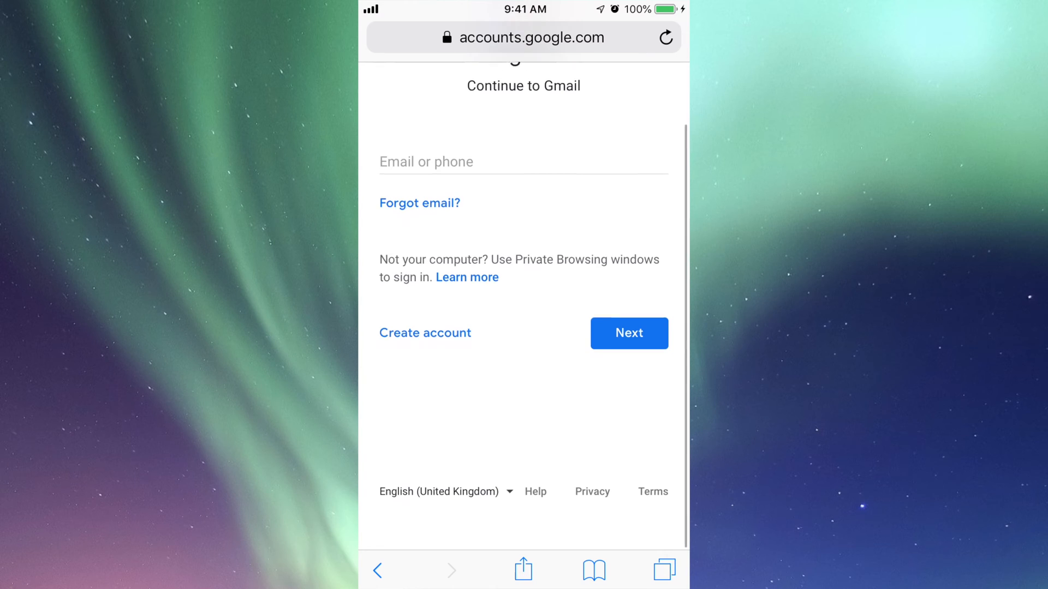
pyautogui.click(424, 333)
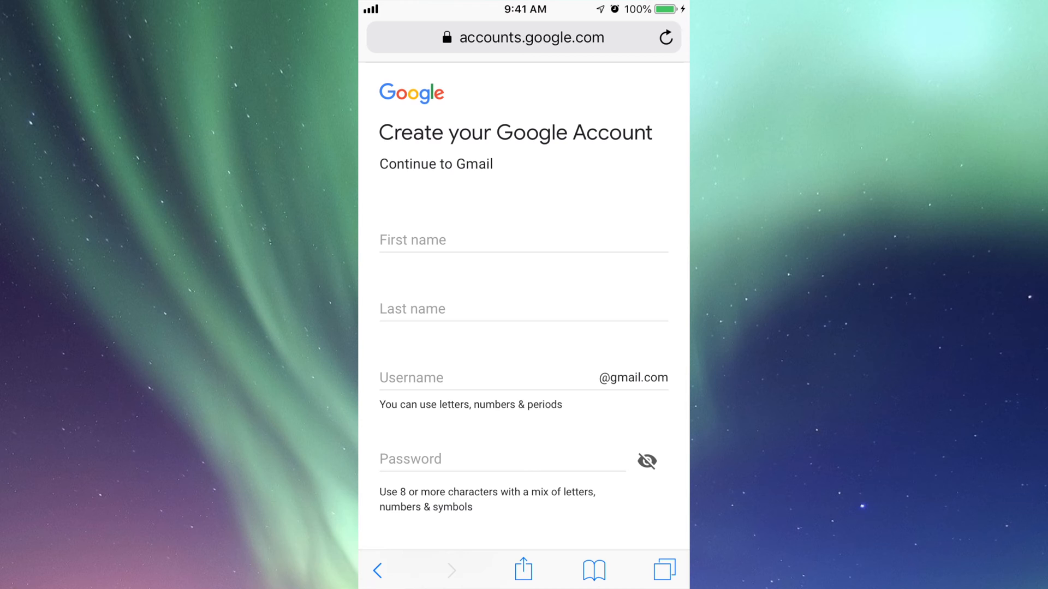
pyautogui.scroll(-3)
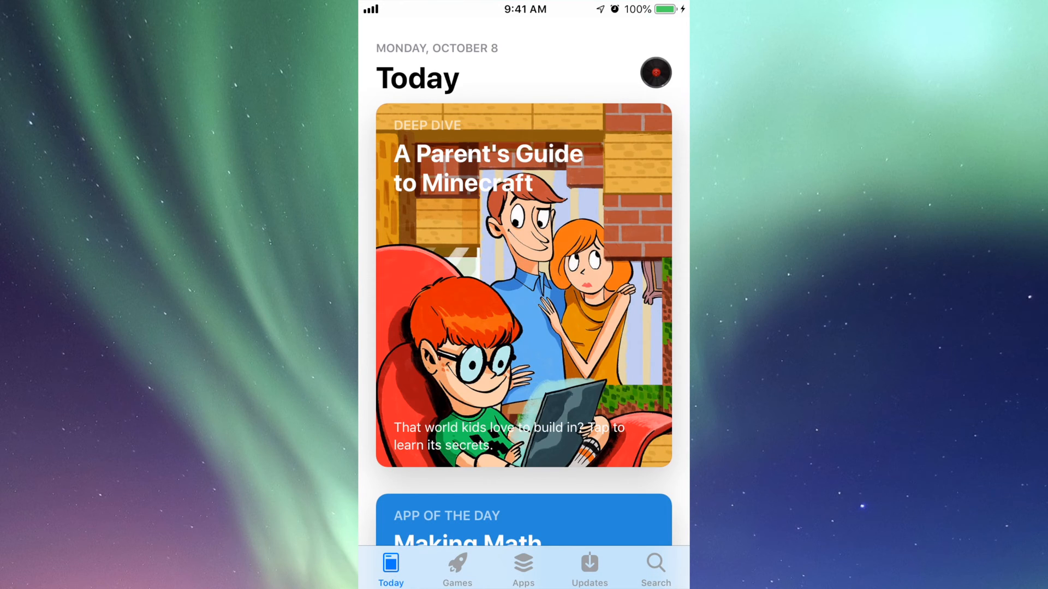
# Step: Search the App Store for 'Google photos' so the app tops the results
pyautogui.click(654, 567)
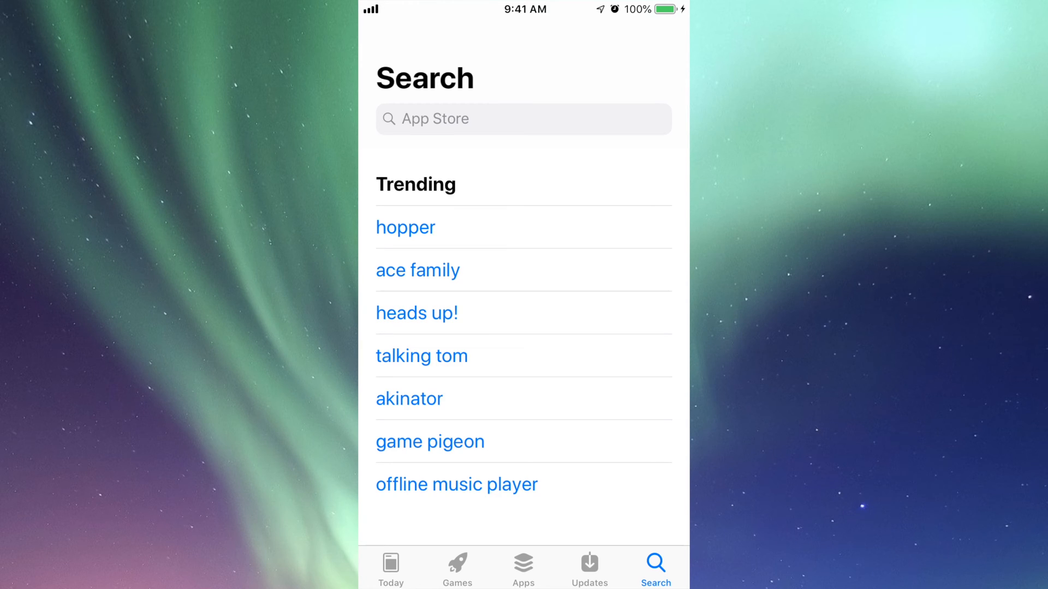
pyautogui.click(523, 119)
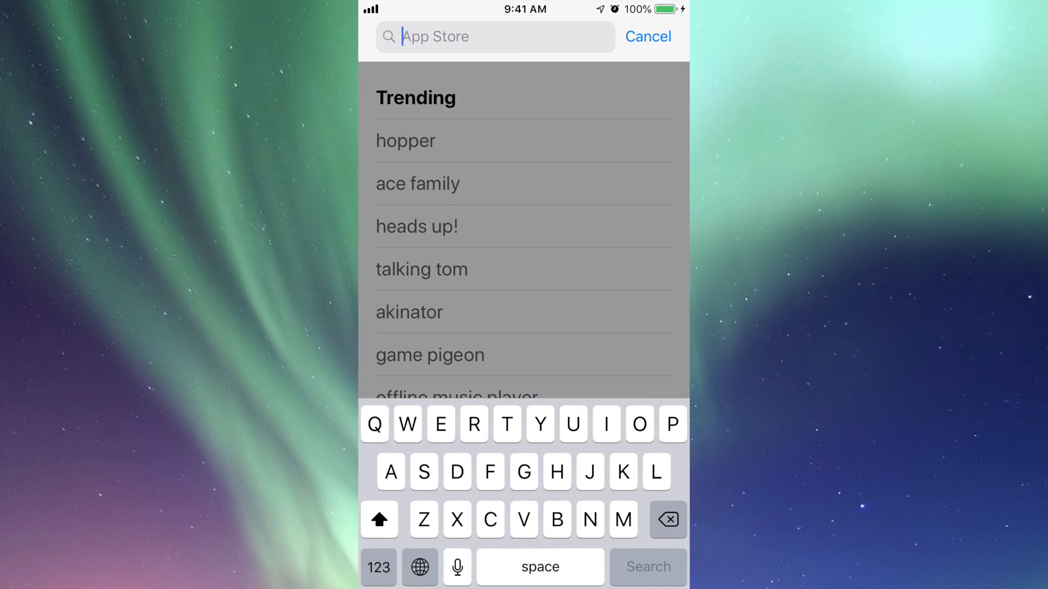
pyautogui.write('Google photos')
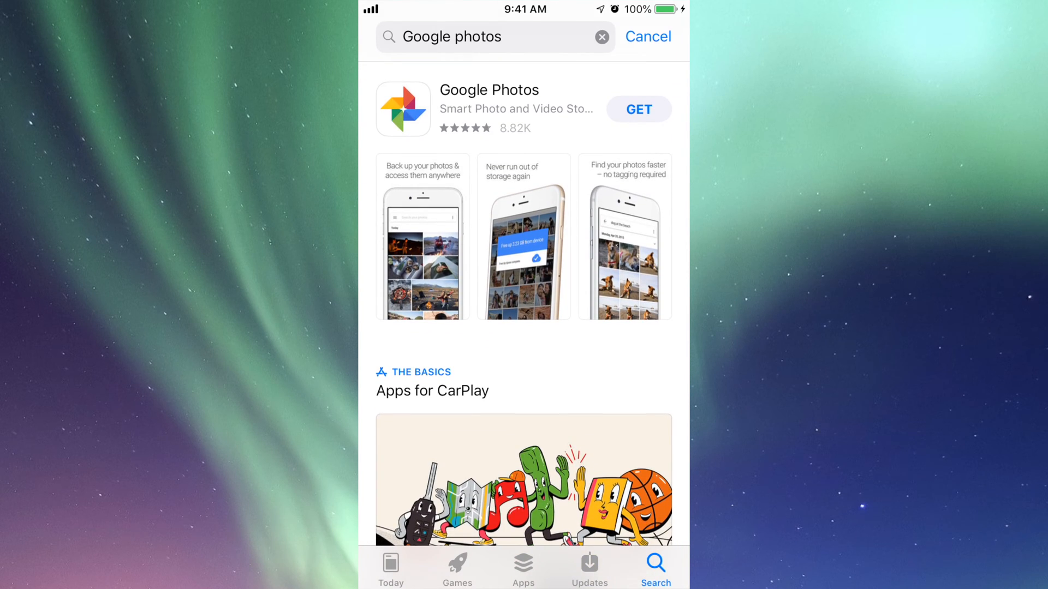
# Step: Download Google Photos with GET and launch it once installed
pyautogui.click(637, 109)
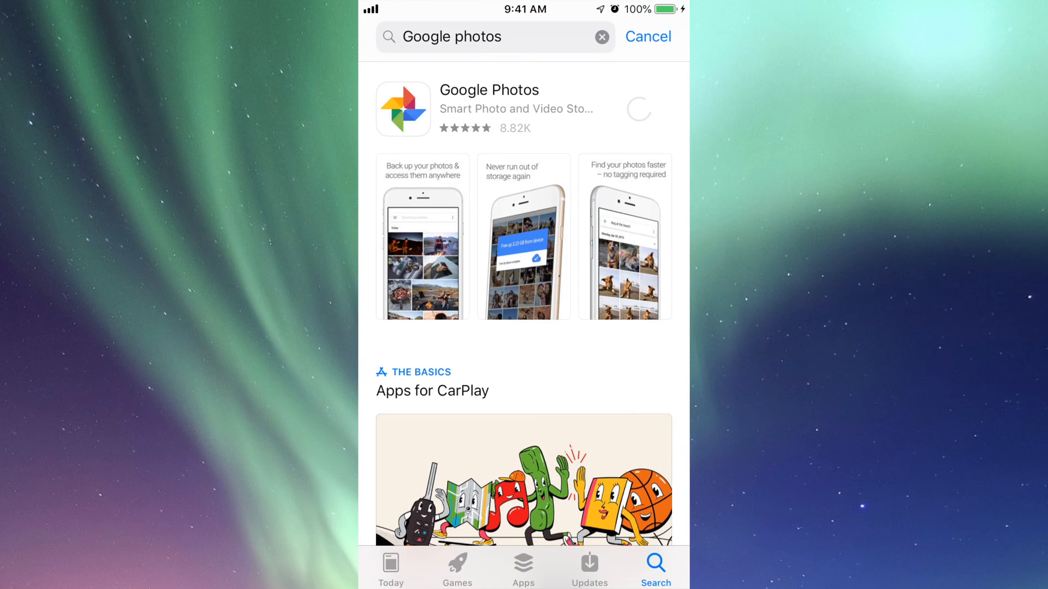
pyautogui.click(639, 109)
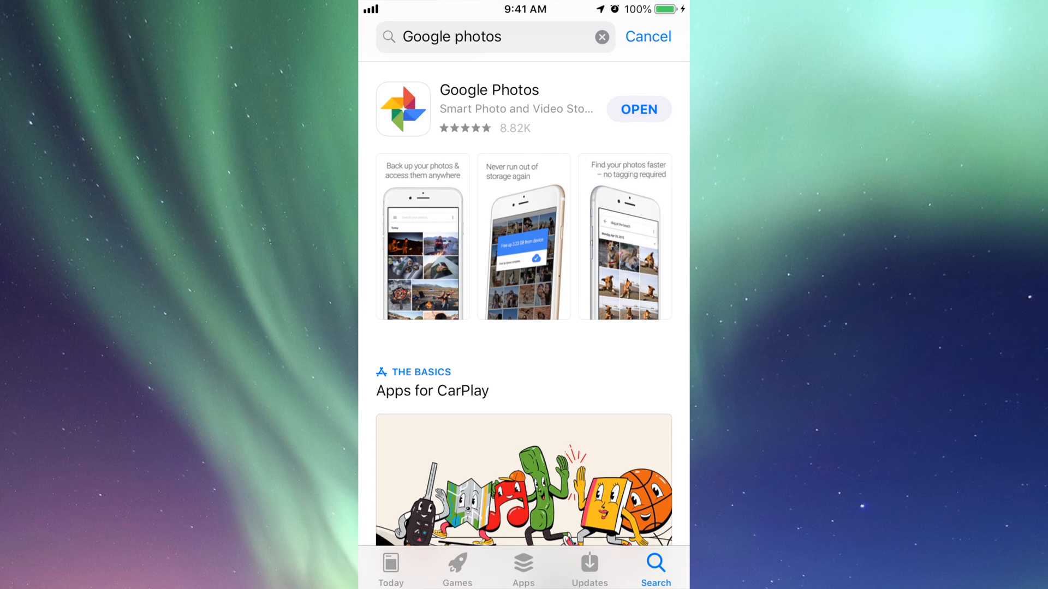
pyautogui.click(637, 109)
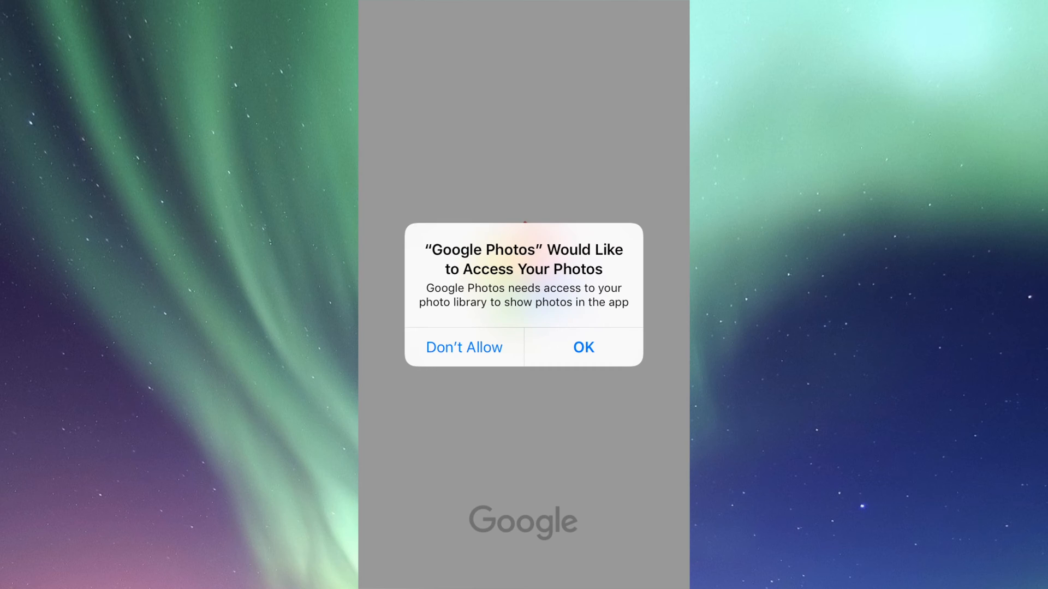
# Step: Grant Google Photos access to the photo library and answer the notifications alert
pyautogui.click(582, 347)
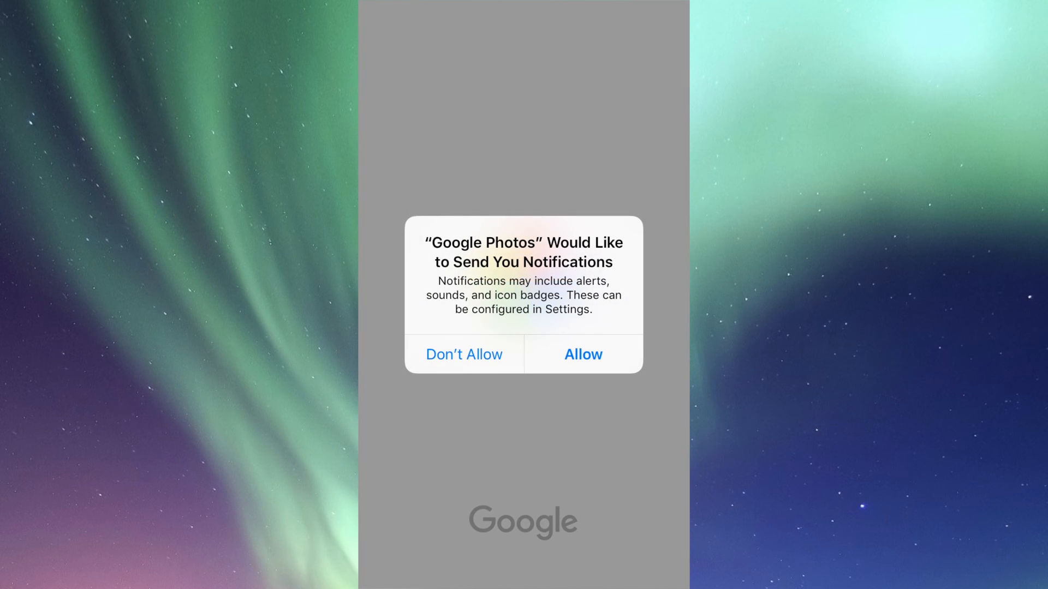
pyautogui.click(581, 354)
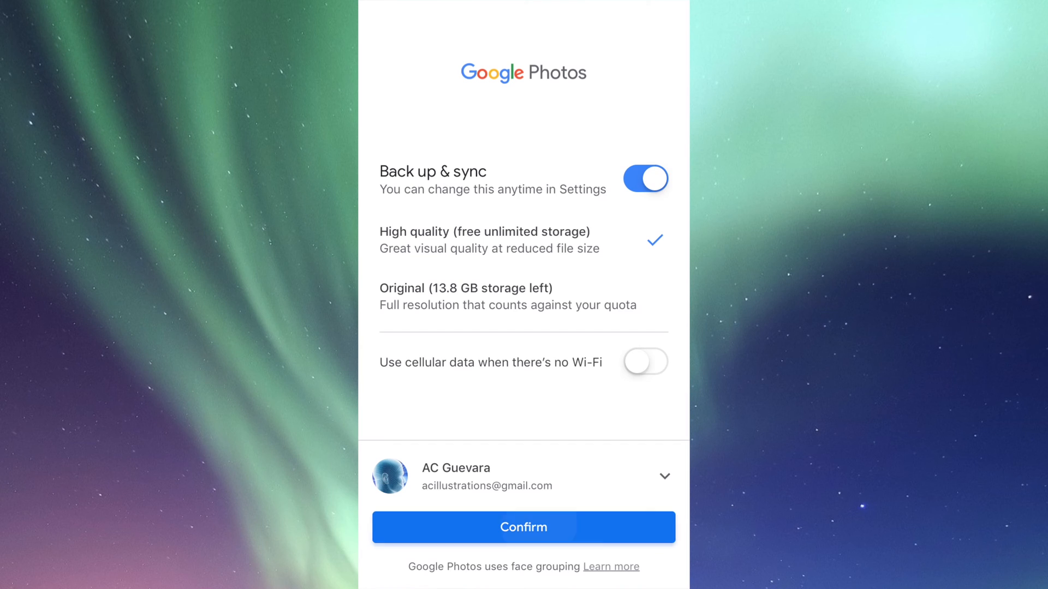
# Step: Confirm Back up & sync on at High quality with cellular data left off
pyautogui.click(523, 527)
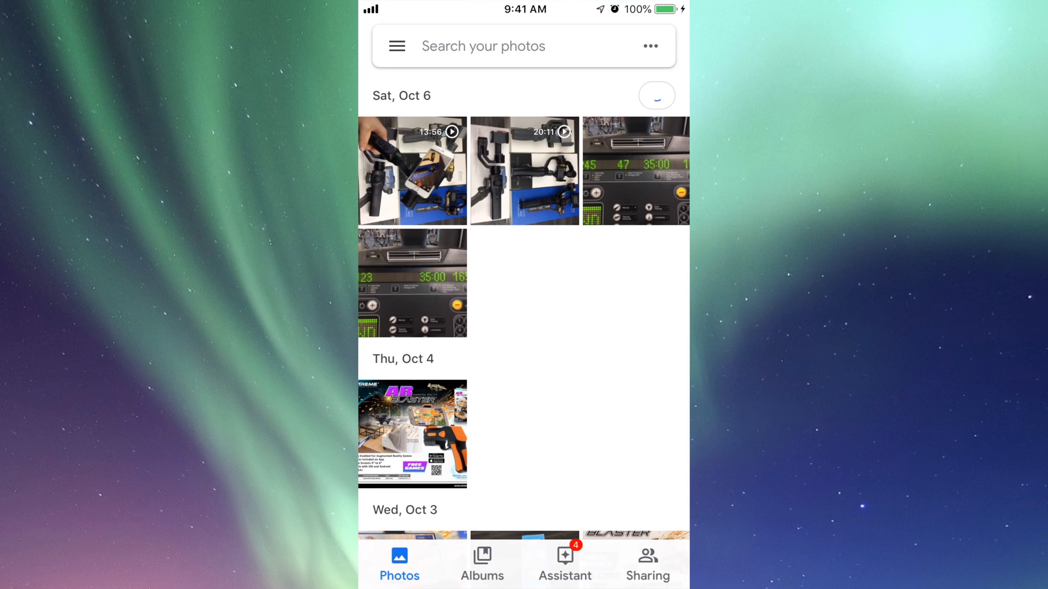
pyautogui.click(481, 564)
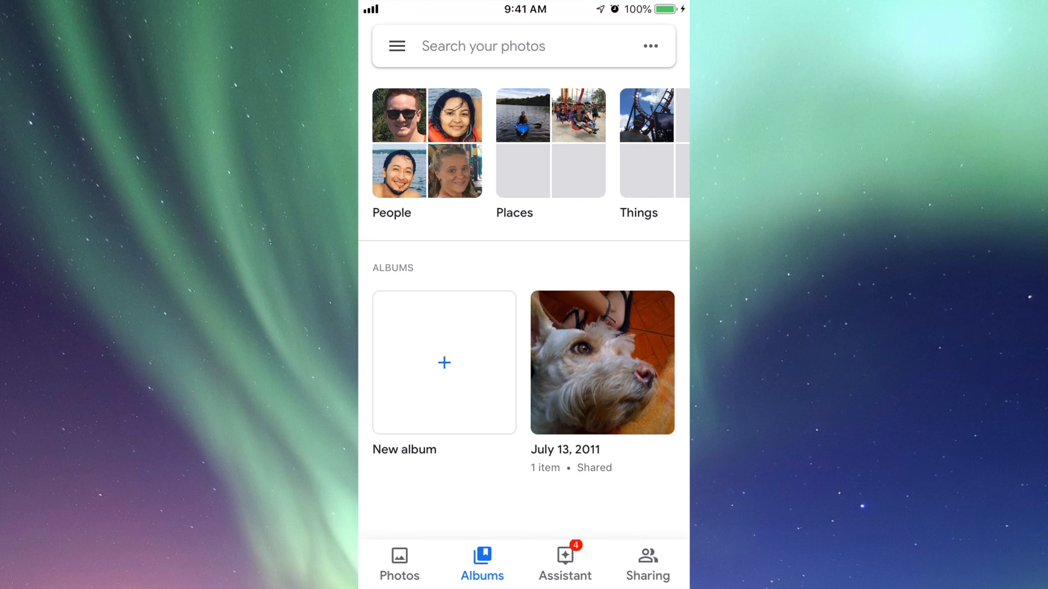
pyautogui.click(564, 573)
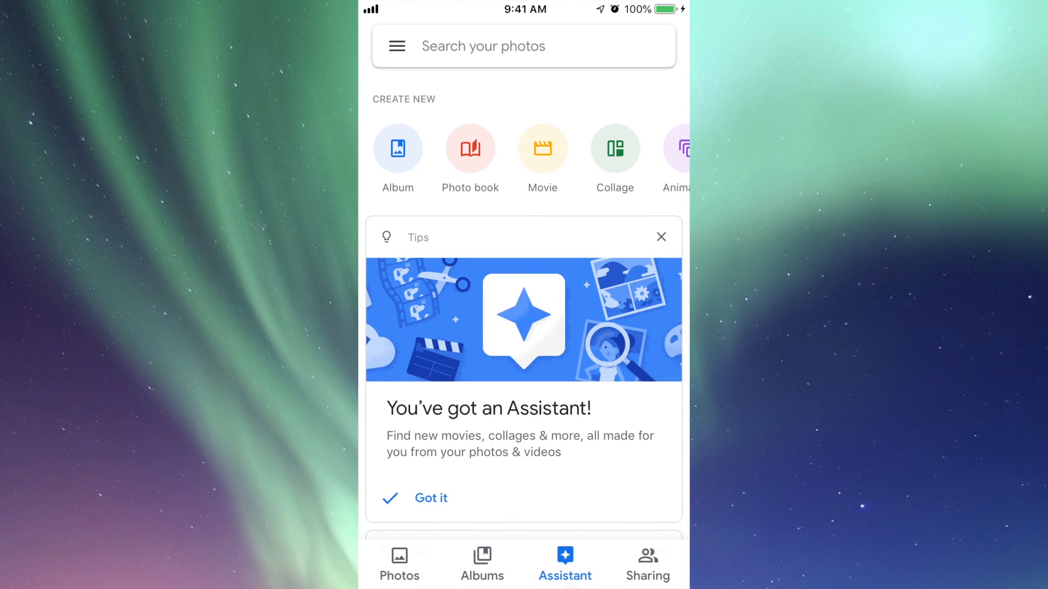
pyautogui.click(646, 563)
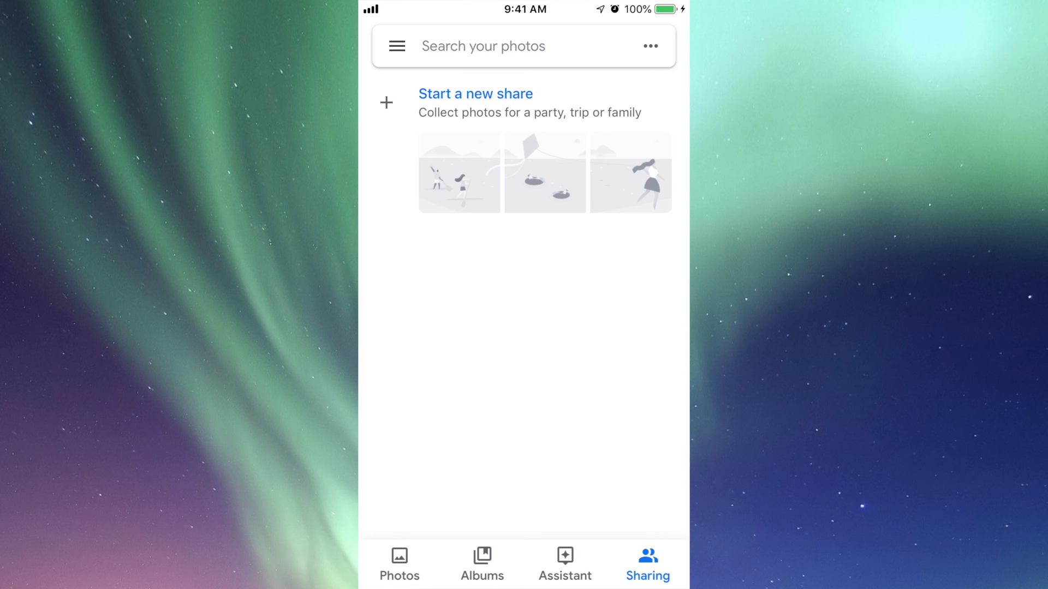
pyautogui.click(400, 570)
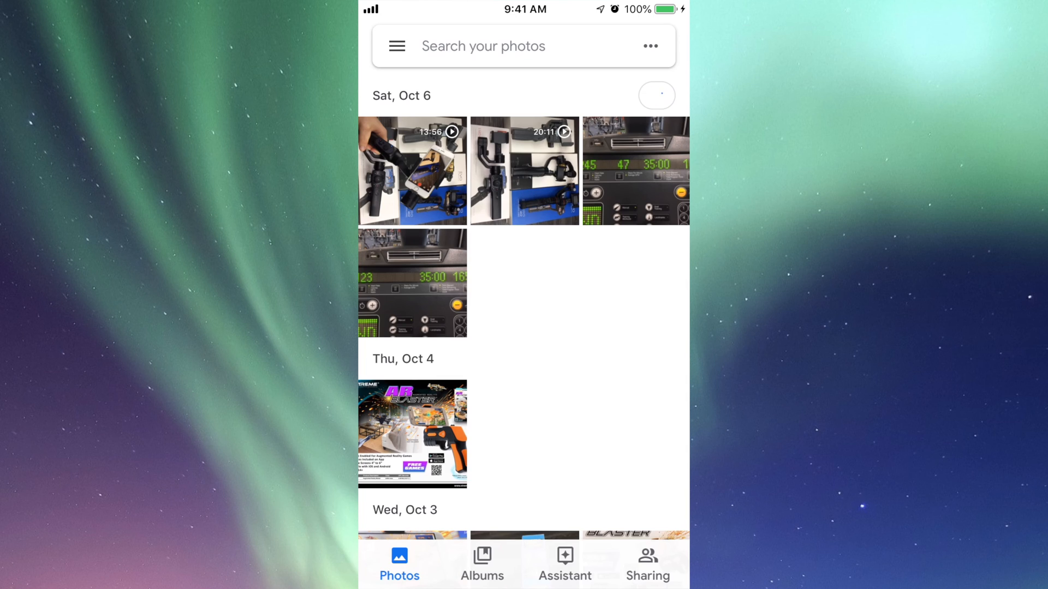
pyautogui.click(656, 95)
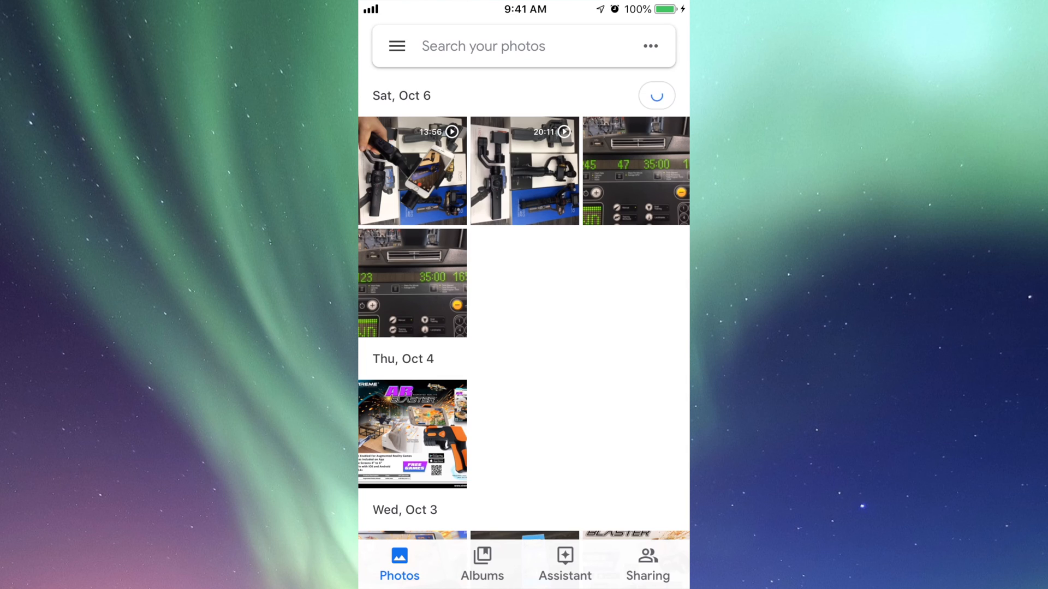